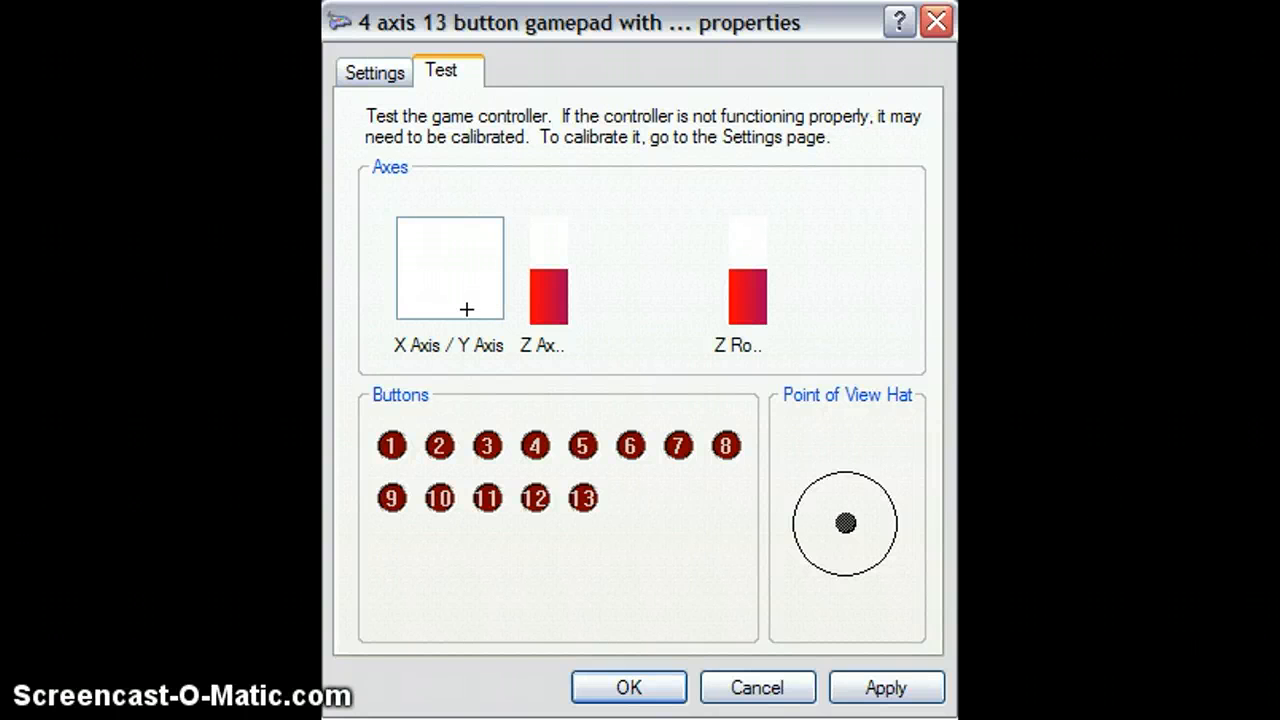
{"action": "mouse_move", "coordinate": [463, 268]}
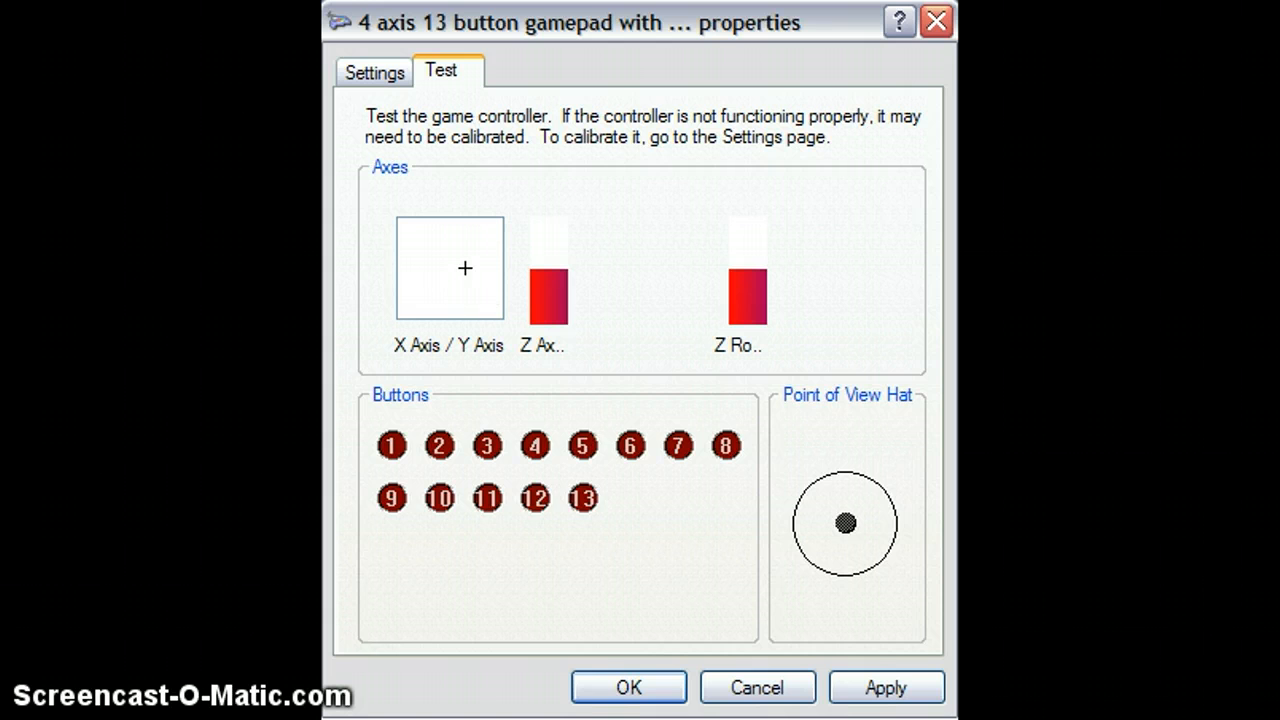
Launch the Game Device Calibration wizard from the gamepad's Settings page.
{"action": "left_click", "coordinate": [374, 71]}
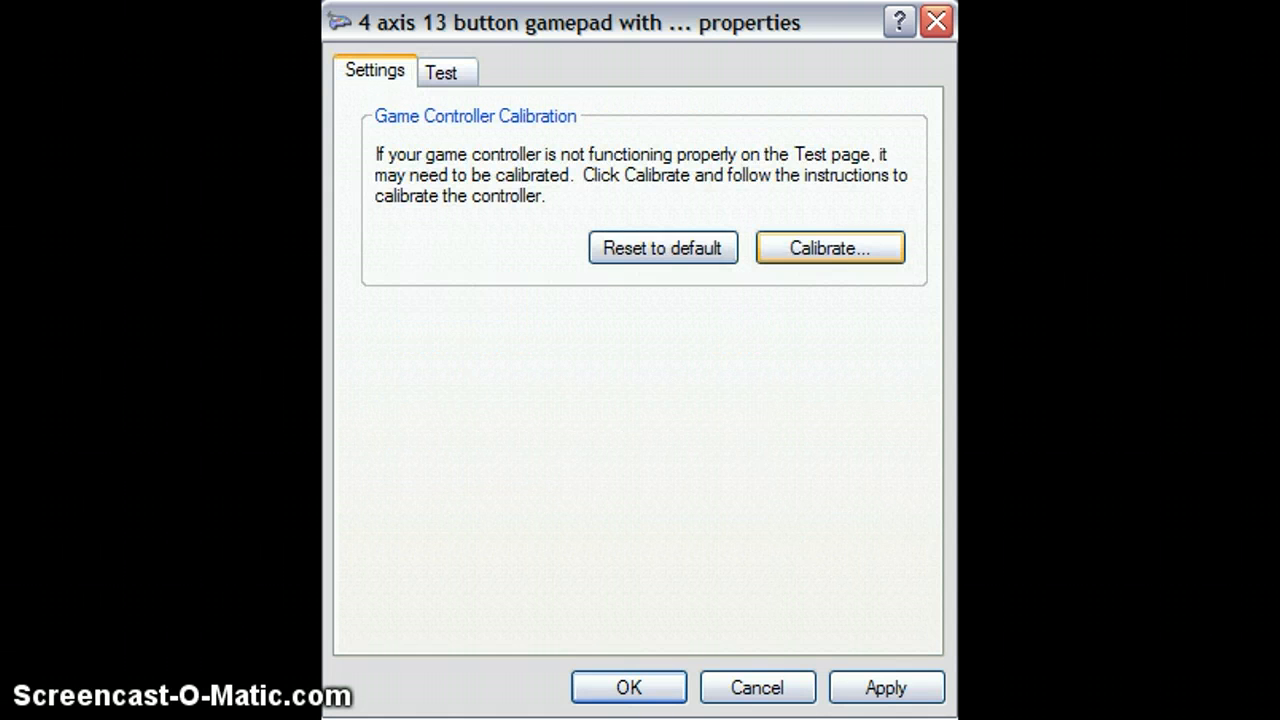
{"action": "left_click", "coordinate": [829, 247]}
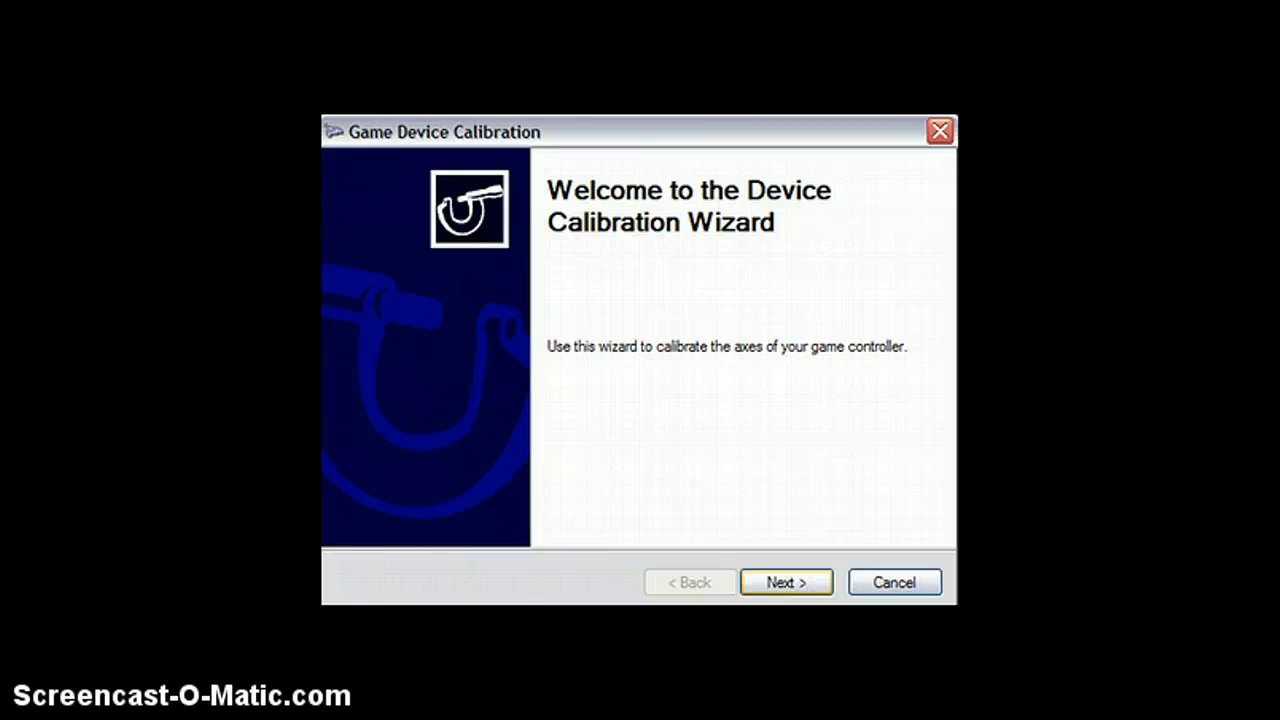
Pass the centre-point page into X/Y axis calibration with raw data displayed.
{"action": "left_click", "coordinate": [786, 582]}
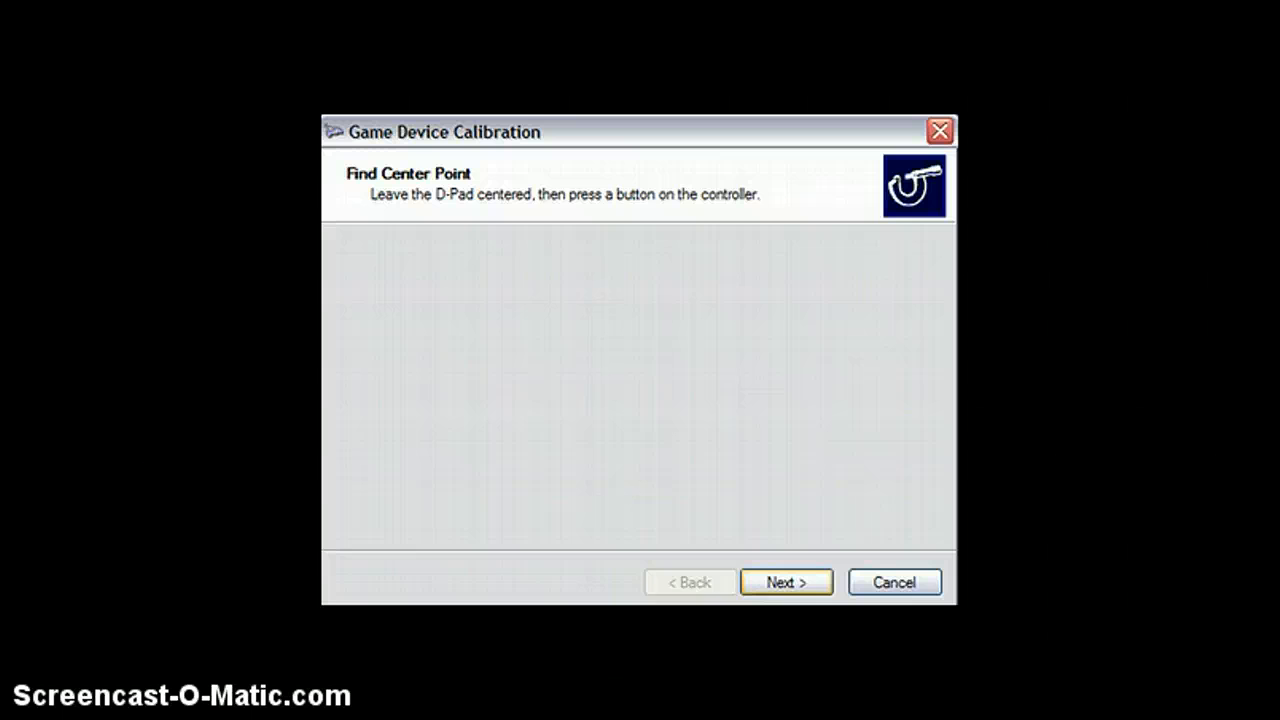
{"action": "left_click", "coordinate": [786, 582]}
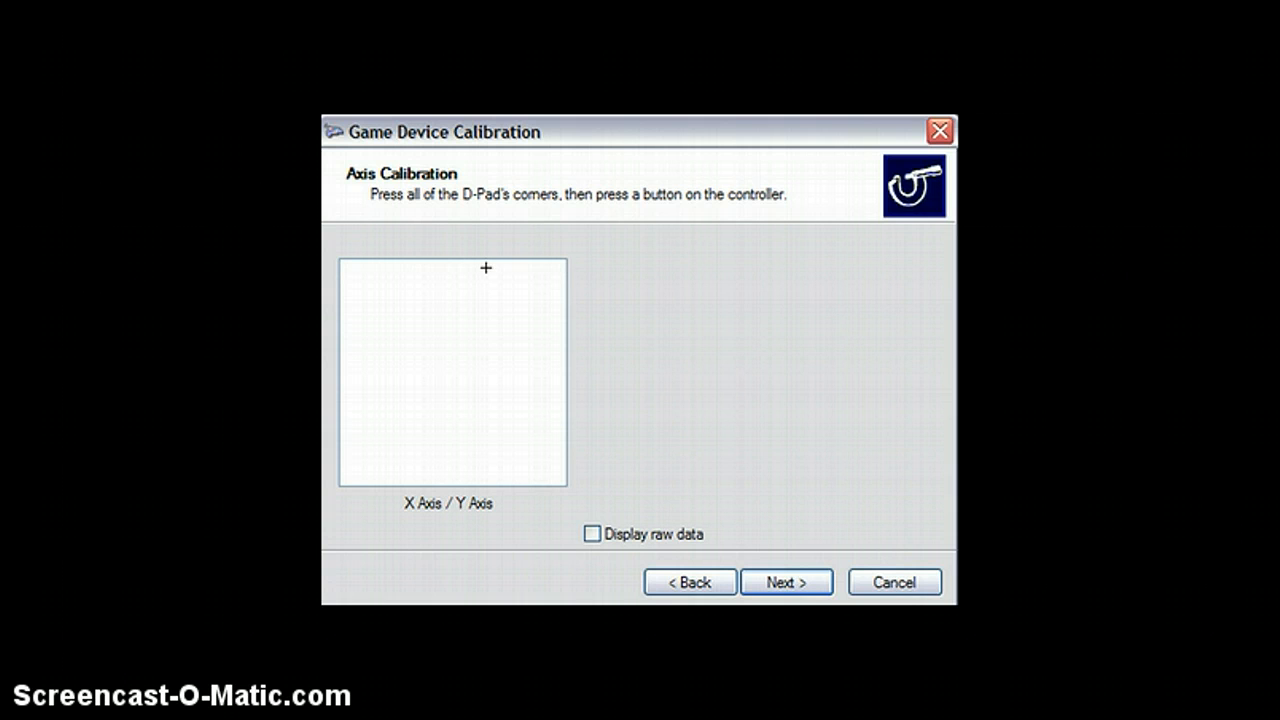
{"action": "left_click", "coordinate": [592, 533]}
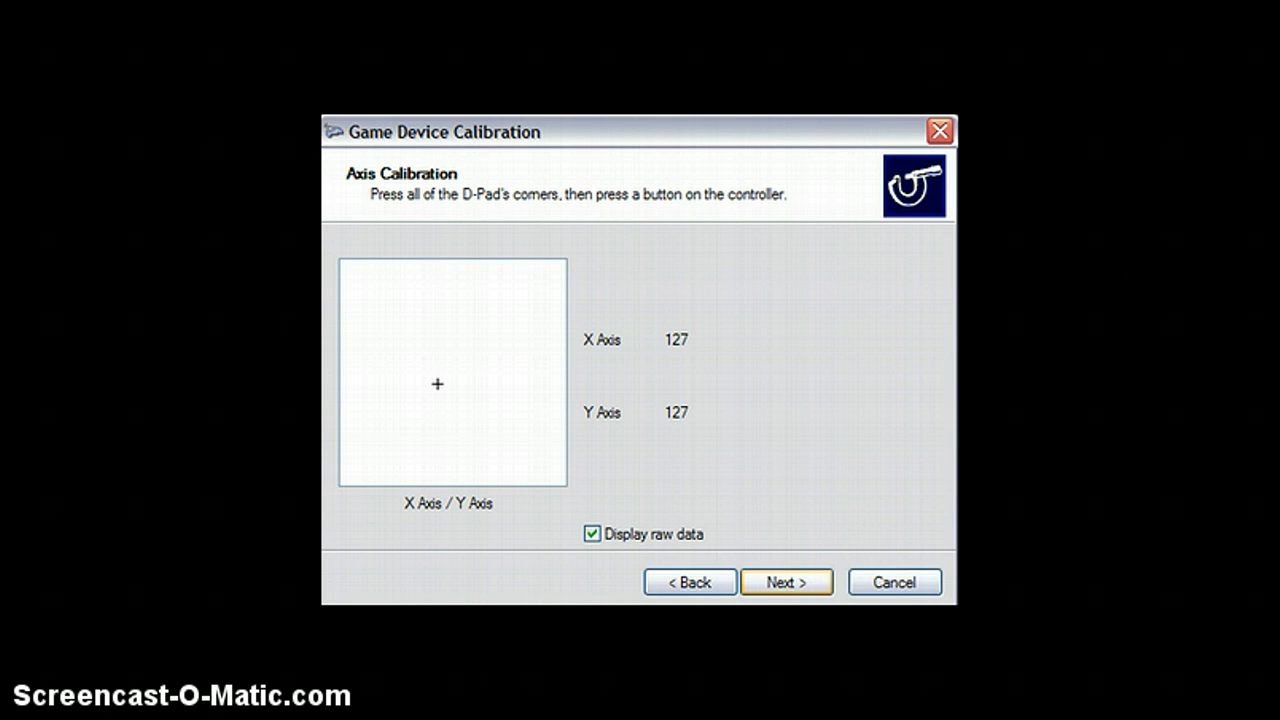
Advance through Verify Center Point, Z Axis and Z Rotation pages to Calibration Complete.
{"action": "left_click", "coordinate": [786, 582]}
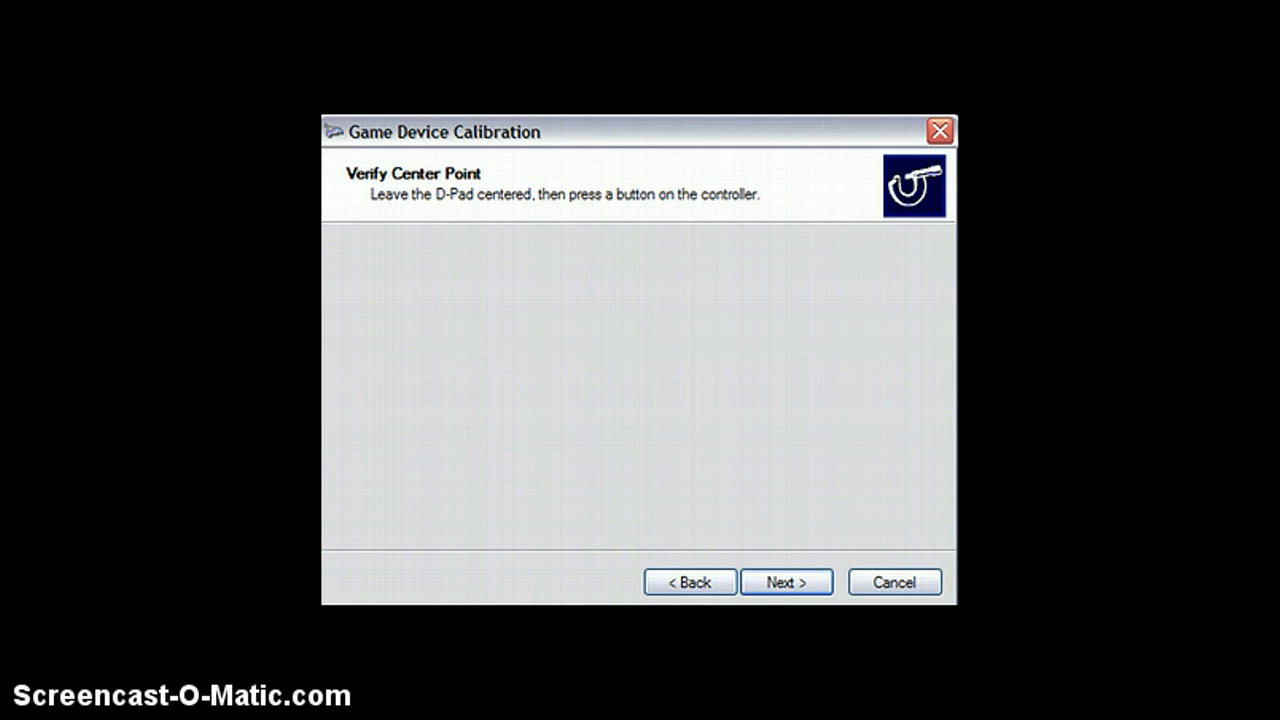
{"action": "left_click", "coordinate": [786, 582]}
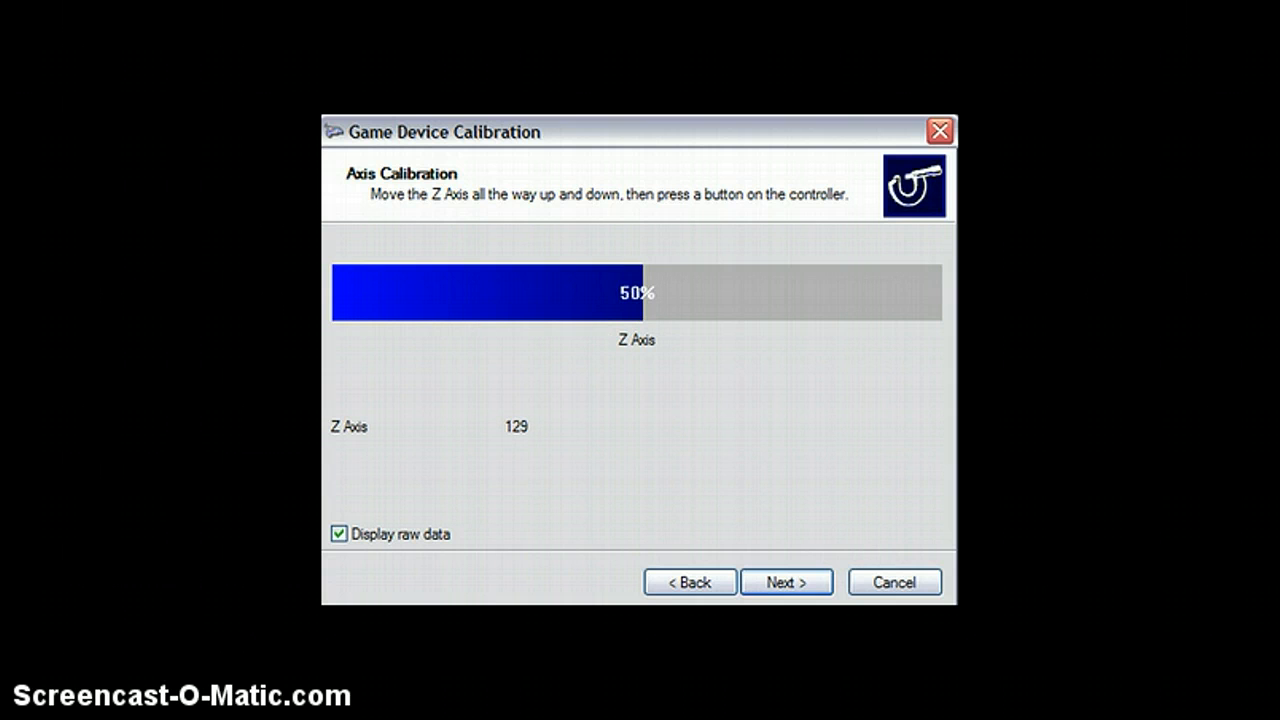
{"action": "left_click", "coordinate": [786, 582]}
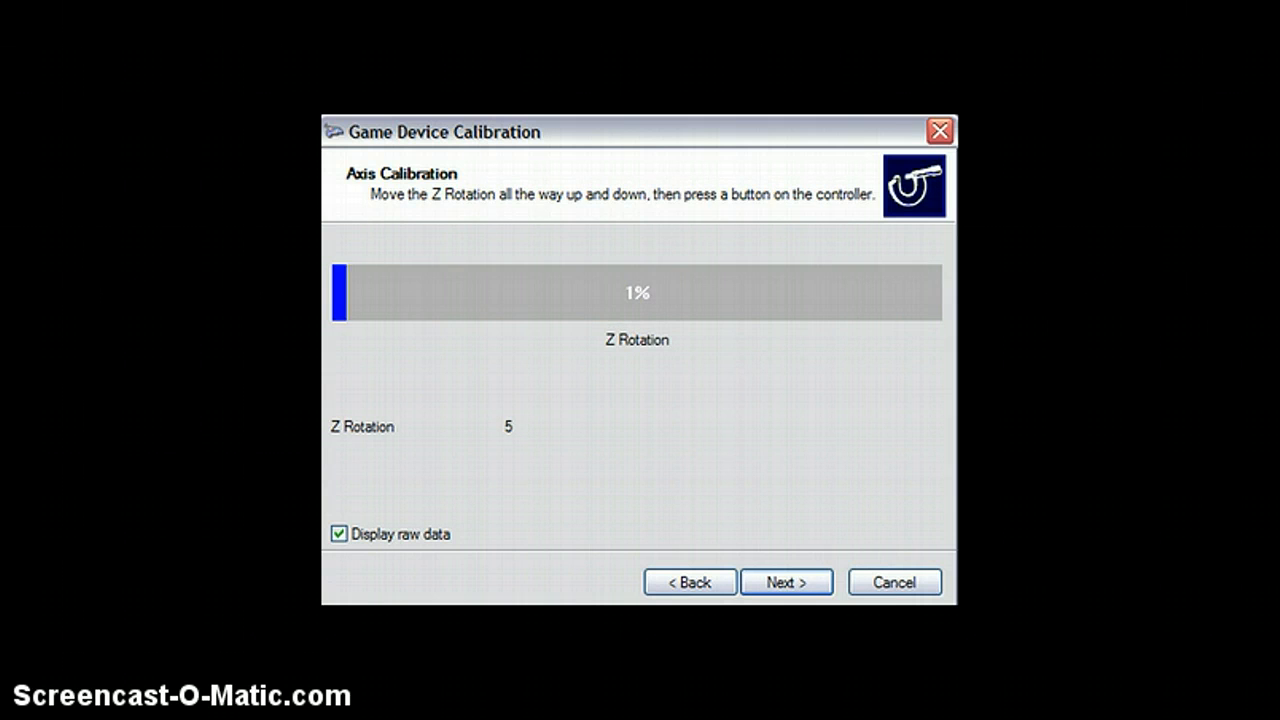
{"action": "left_click", "coordinate": [786, 582]}
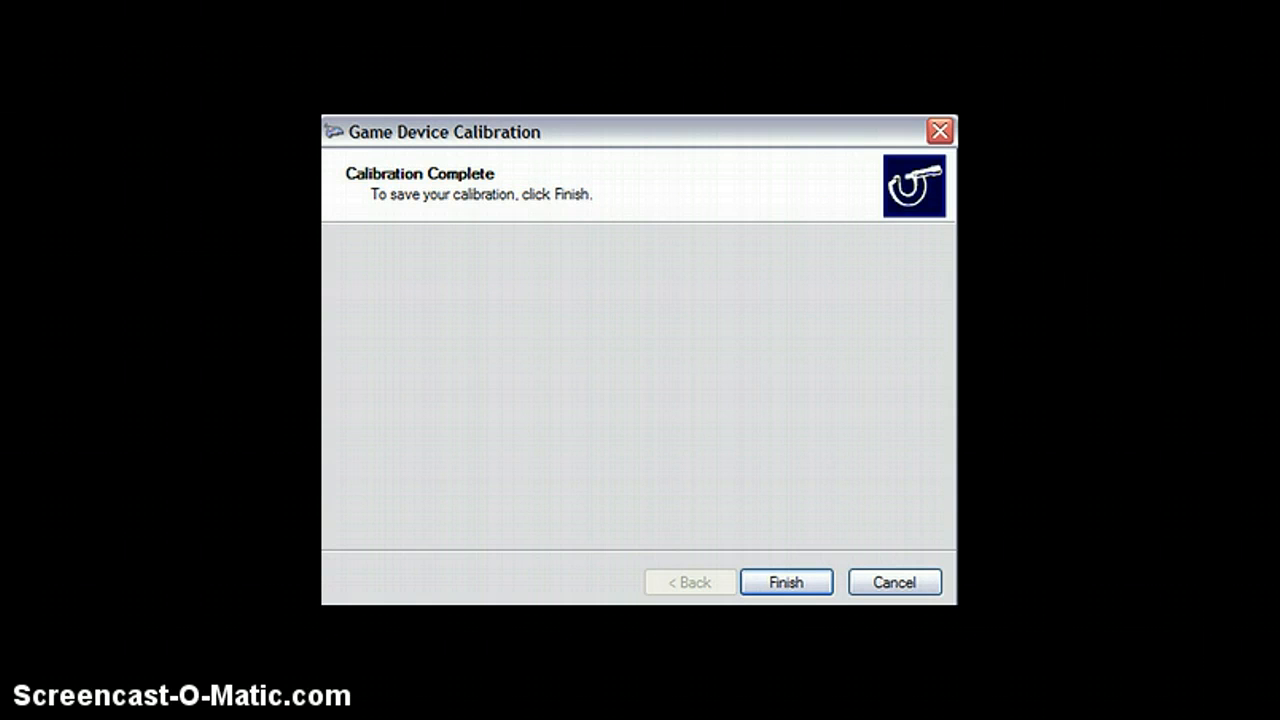
Finish the wizard to save the gamepad calibration.
{"action": "left_click", "coordinate": [786, 582]}
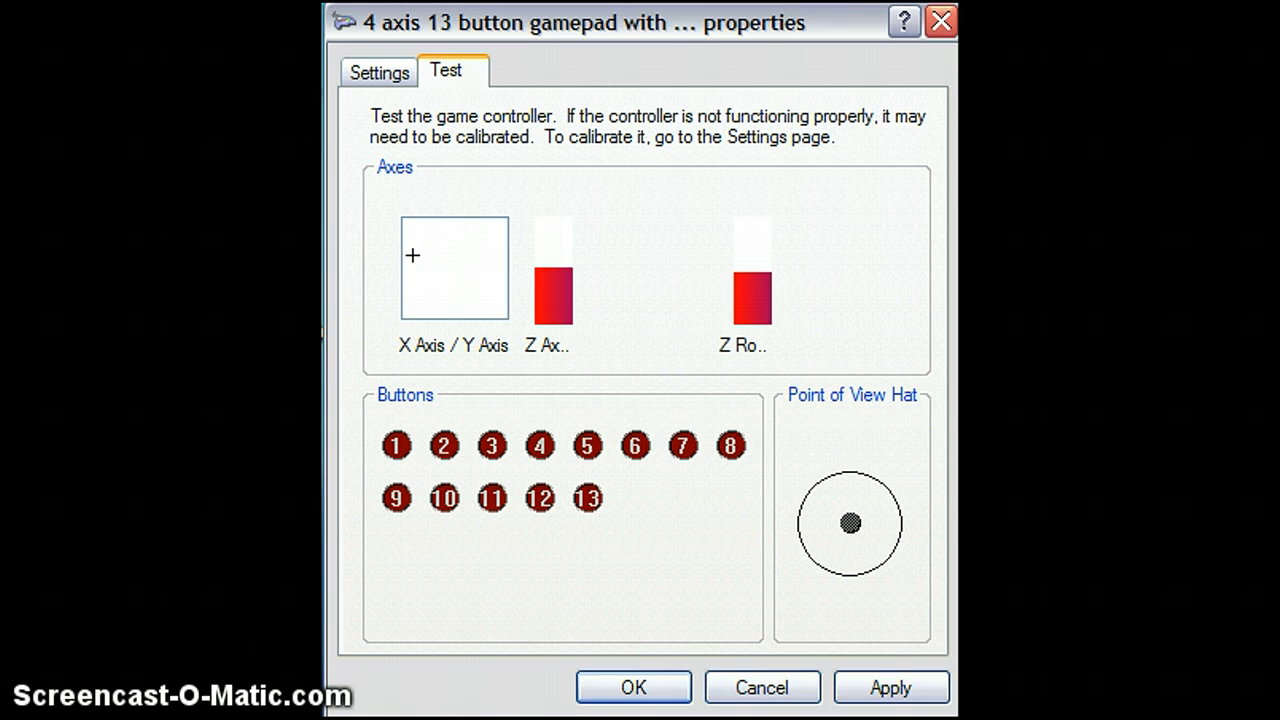
{"action": "mouse_move", "coordinate": [457, 268]}
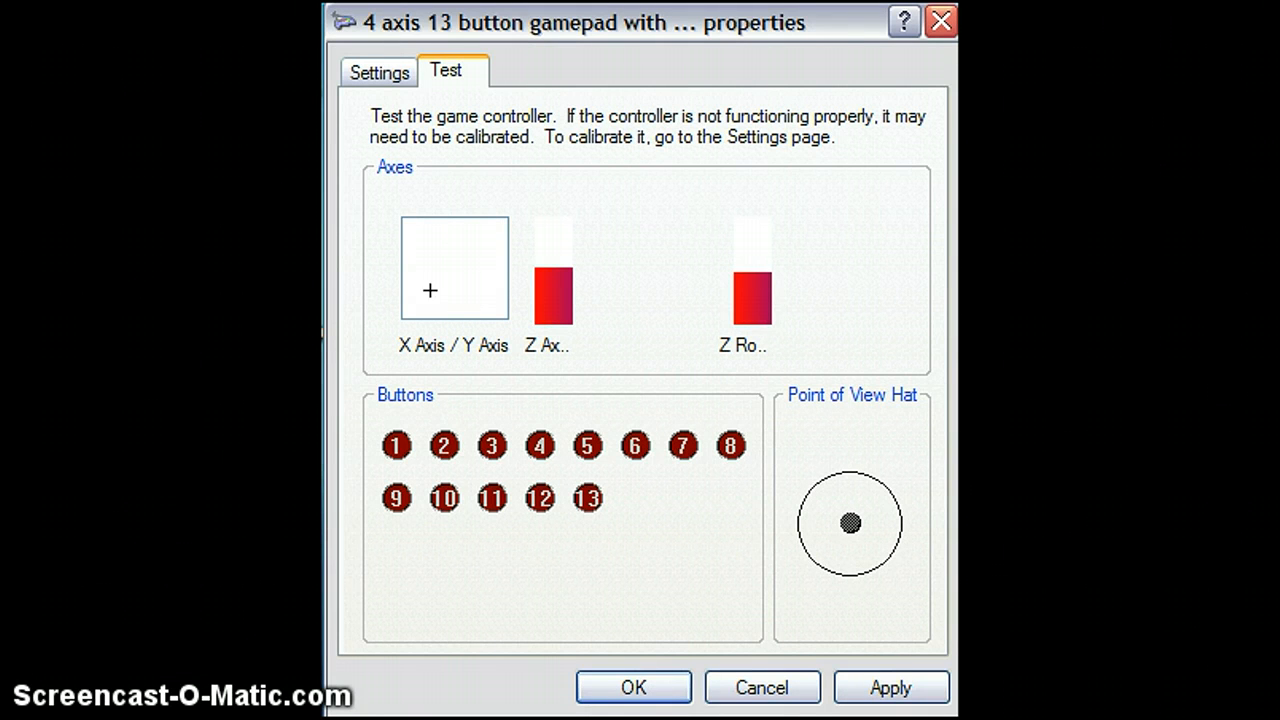
{"action": "mouse_move", "coordinate": [458, 266]}
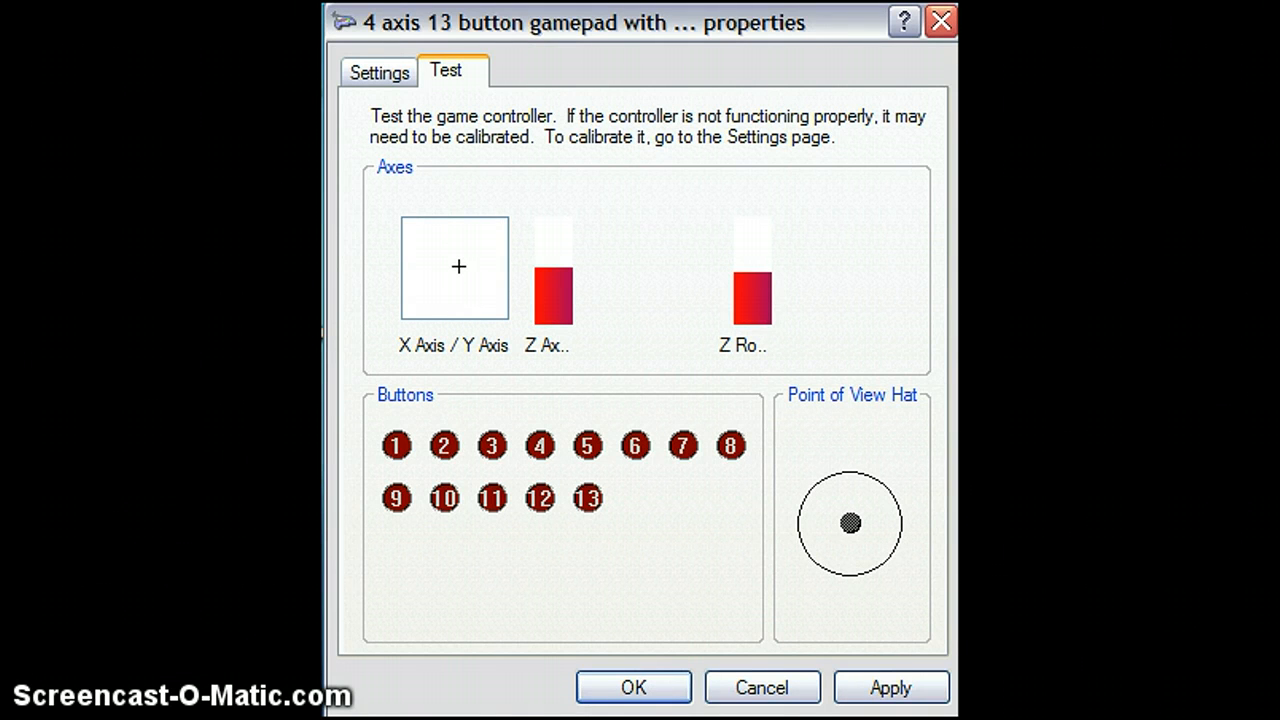